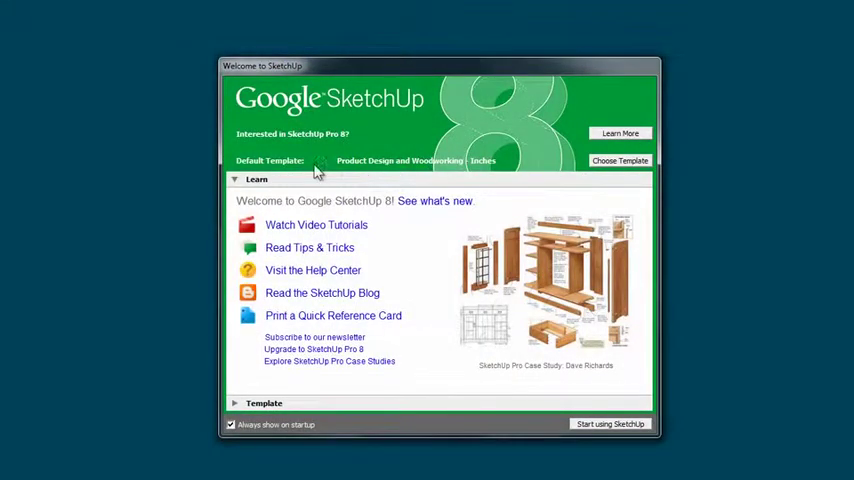
mouse_move(474, 184)
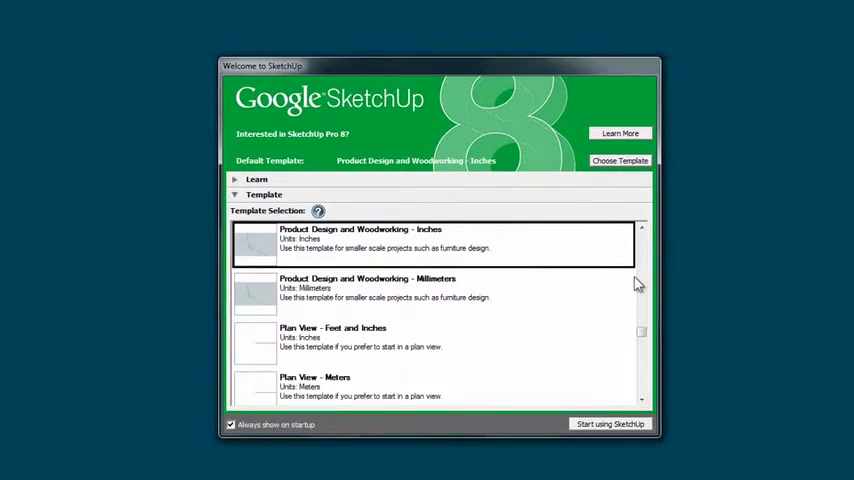
Start a new model from the Product Design and Woodworking – Inches template.
scroll(down, 3)
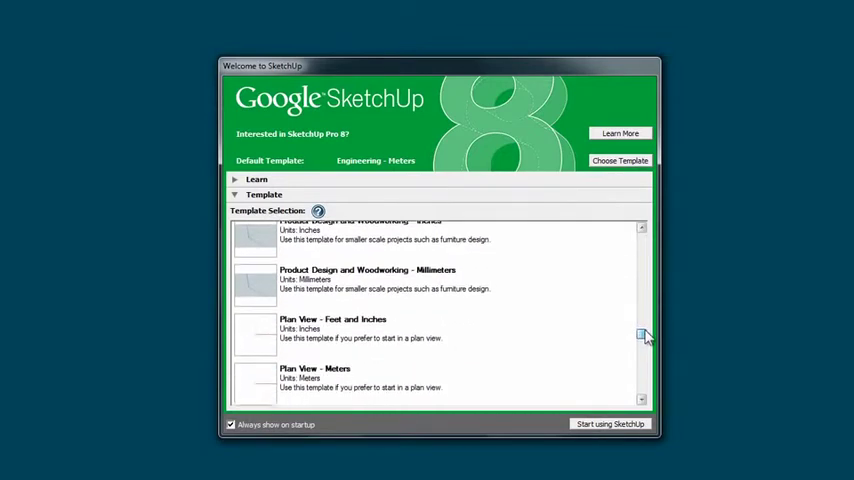
click(368, 278)
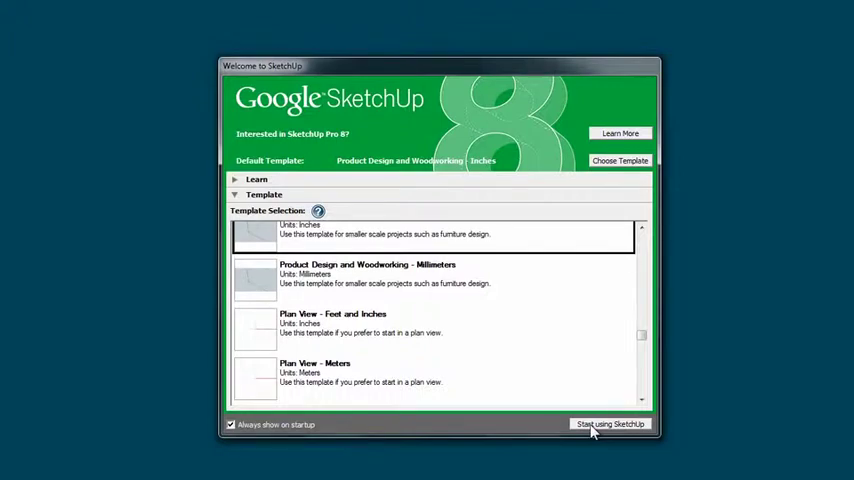
click(610, 424)
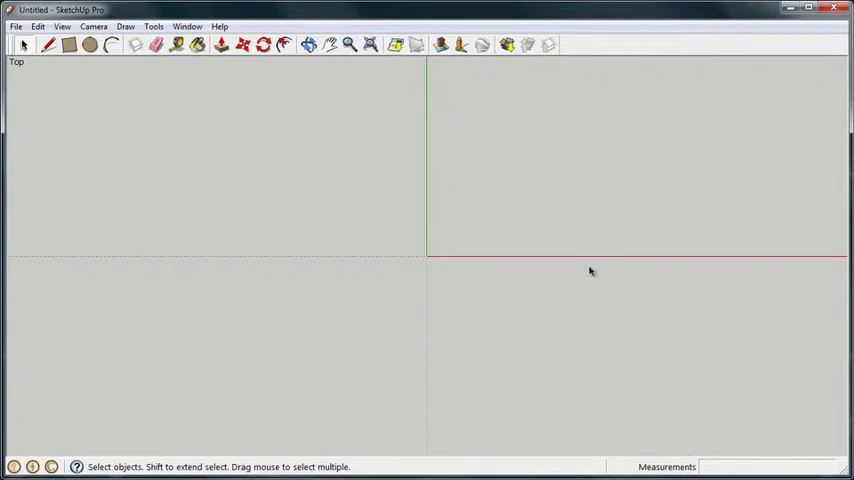
mouse_move(276, 208)
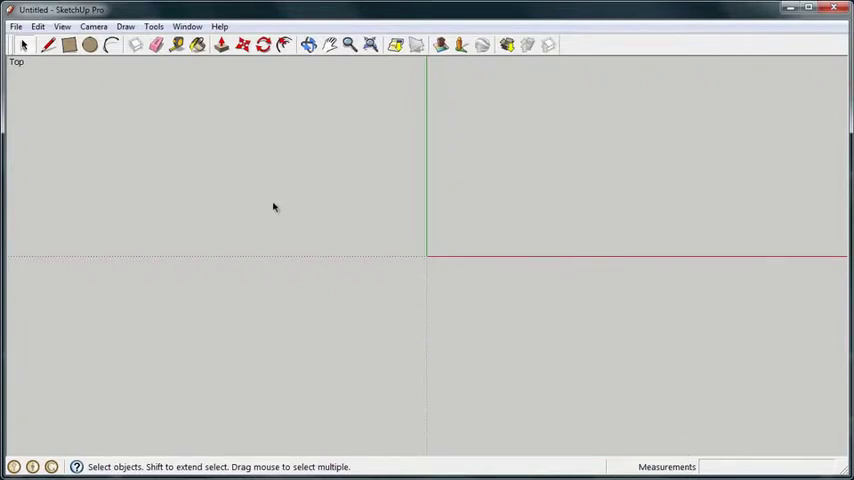
Switch the camera to the Iso standard view so all three axes show.
click(92, 26)
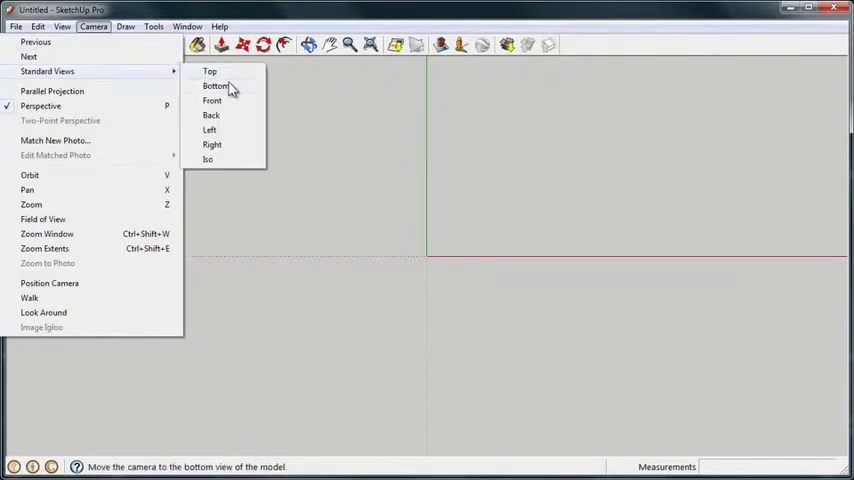
mouse_move(232, 160)
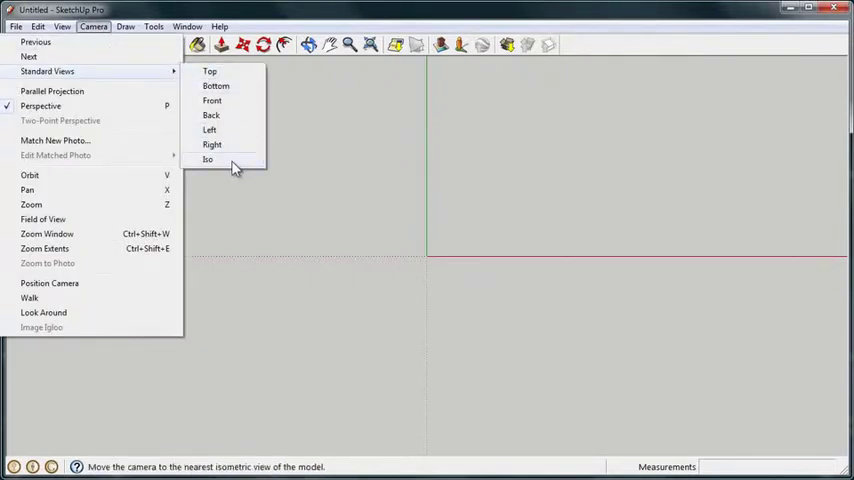
click(208, 160)
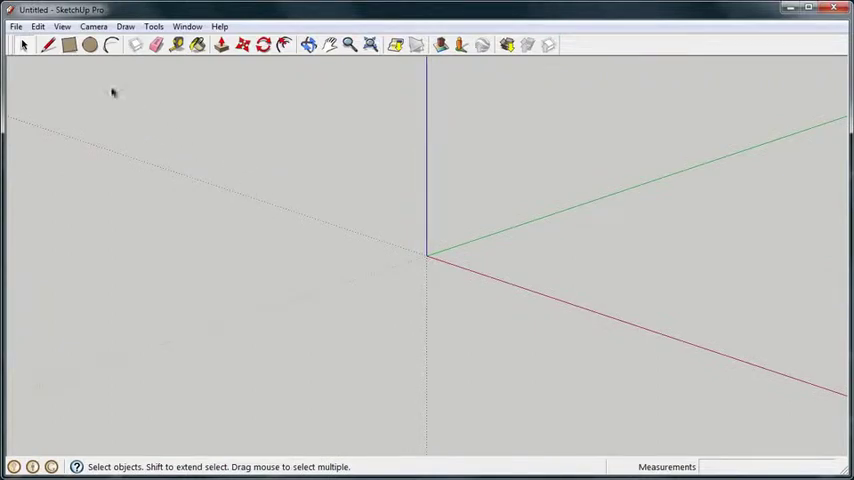
click(68, 44)
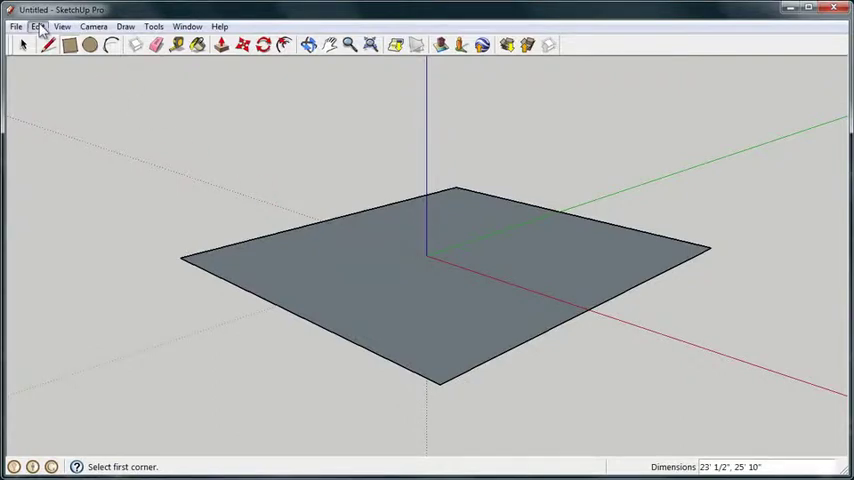
click(36, 26)
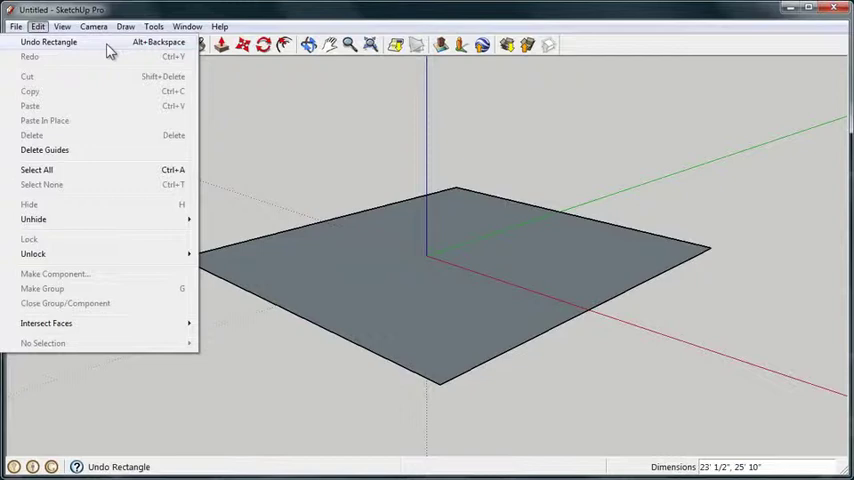
click(48, 42)
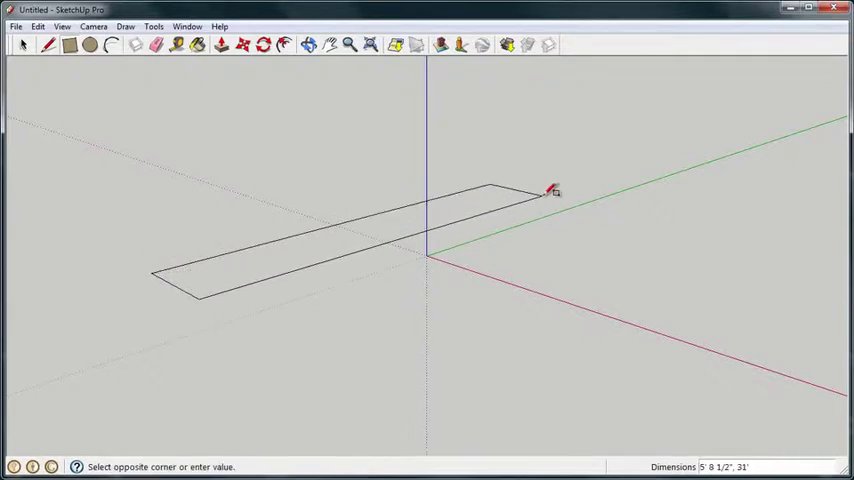
Draw a flat floor rectangle on the ground, roughly 17 by 33 inches.
drag(550, 190, 610, 226)
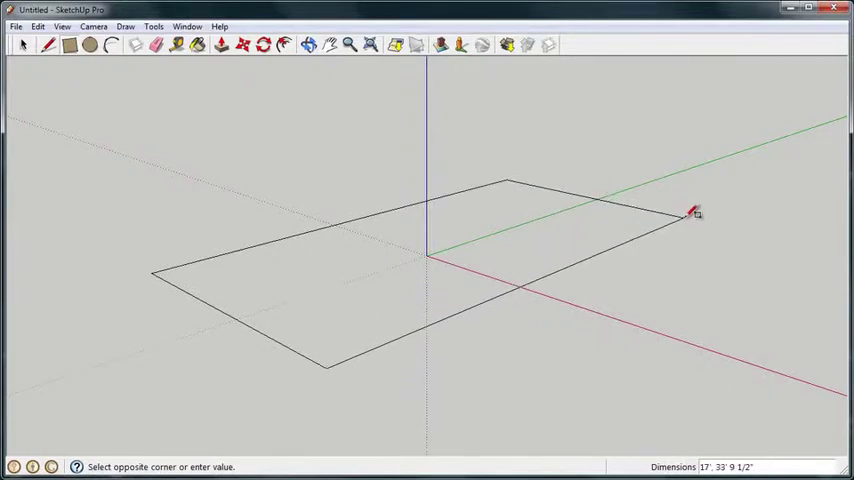
click(684, 218)
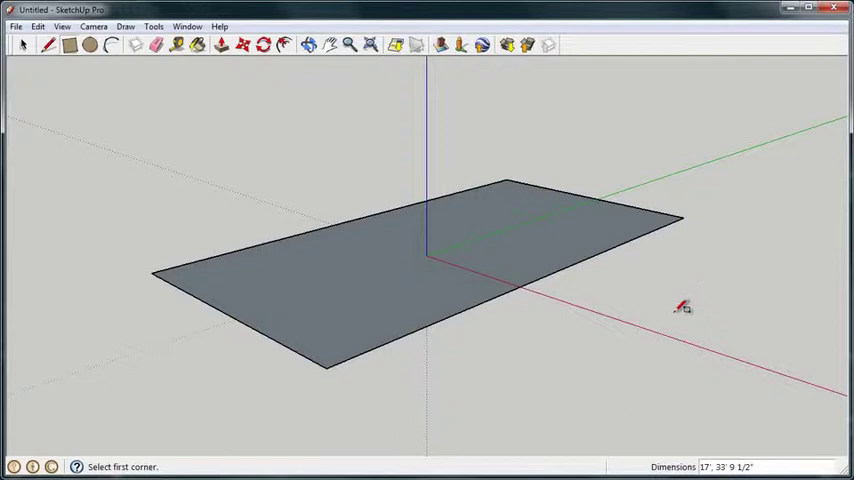
mouse_move(710, 404)
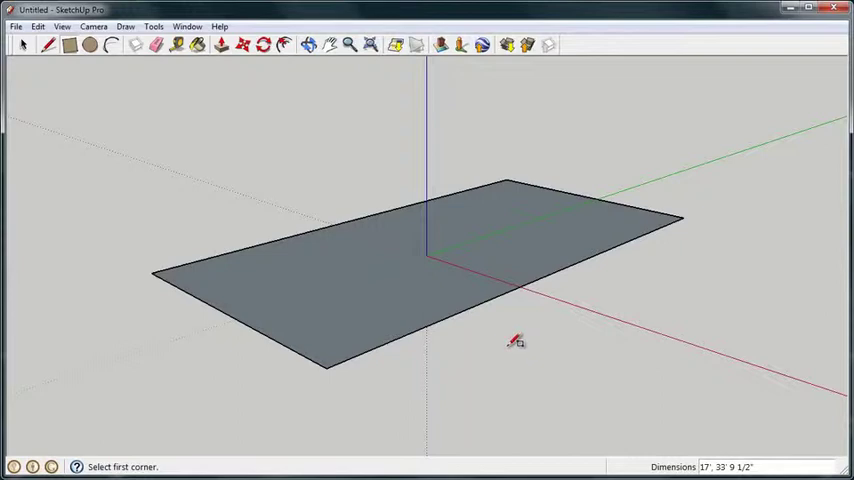
mouse_move(728, 448)
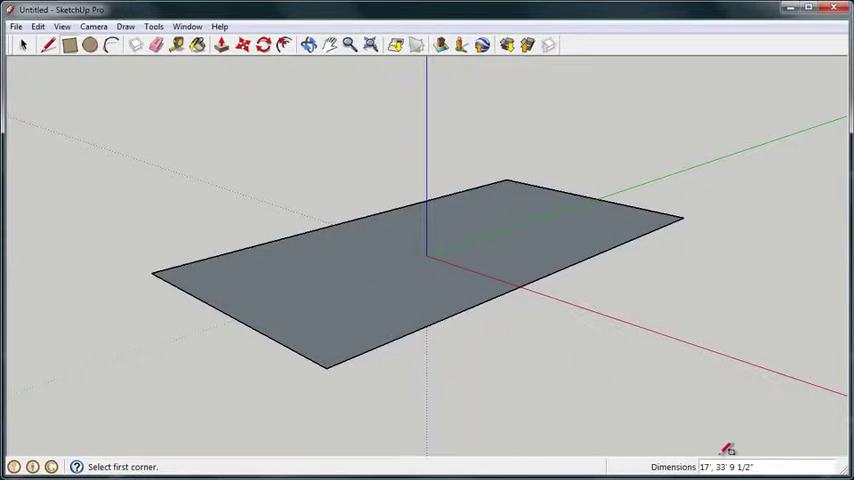
mouse_move(608, 398)
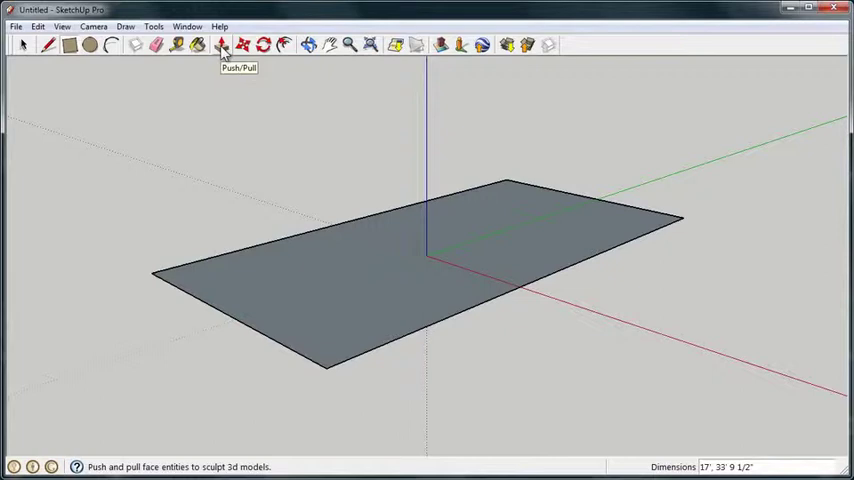
Push/Pull the floor rectangle up into a box about 2 feet 7 inches tall.
click(222, 44)
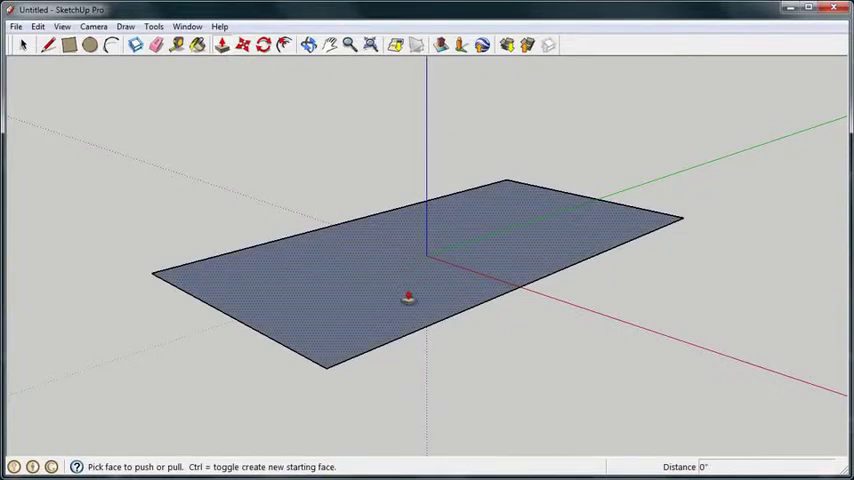
drag(410, 300, 410, 210)
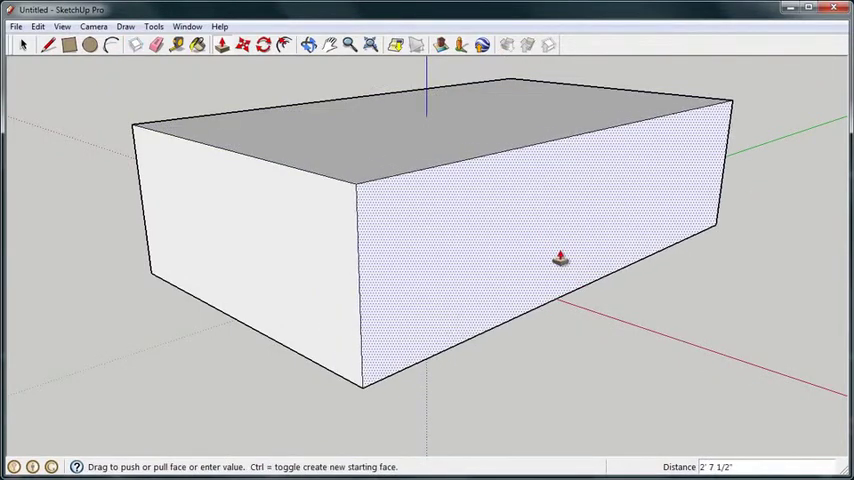
drag(560, 260, 308, 270)
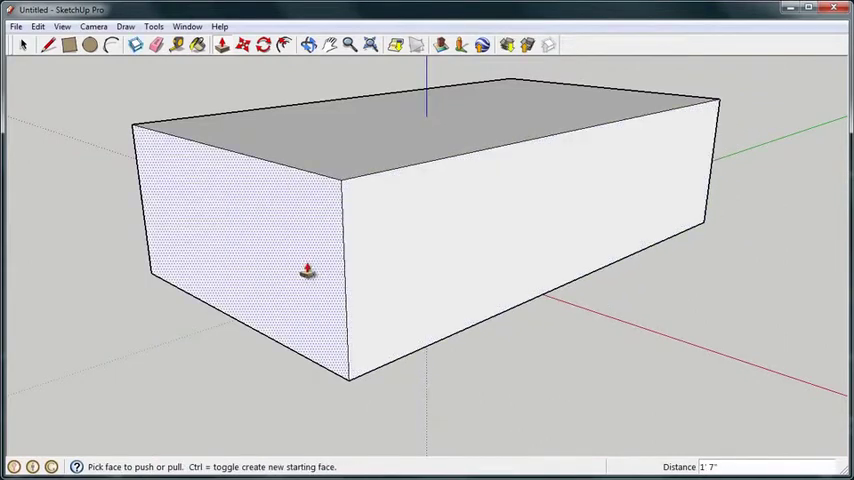
drag(308, 272, 274, 300)
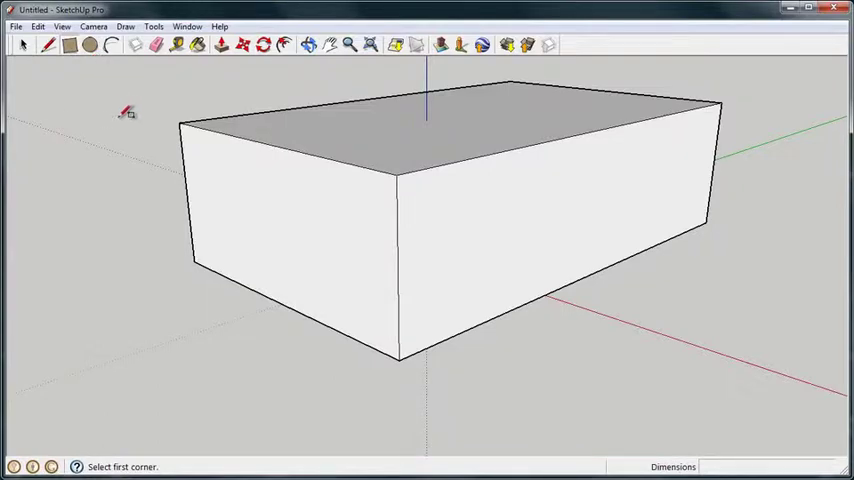
mouse_move(450, 276)
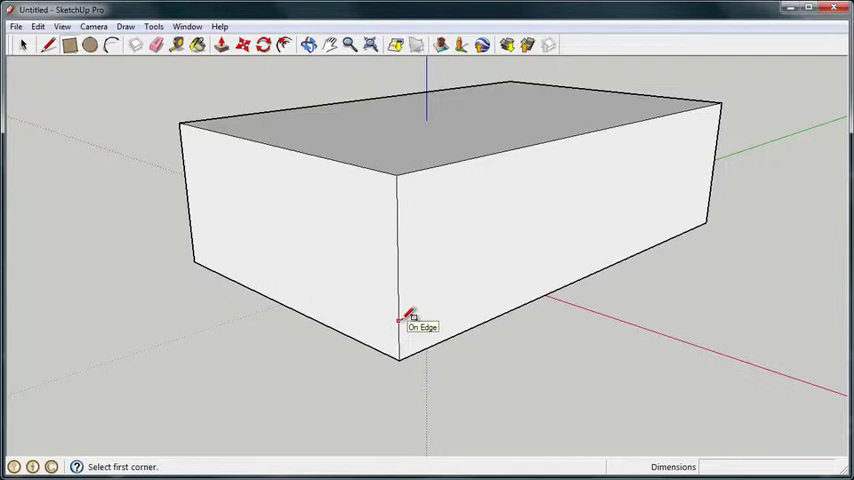
mouse_move(408, 244)
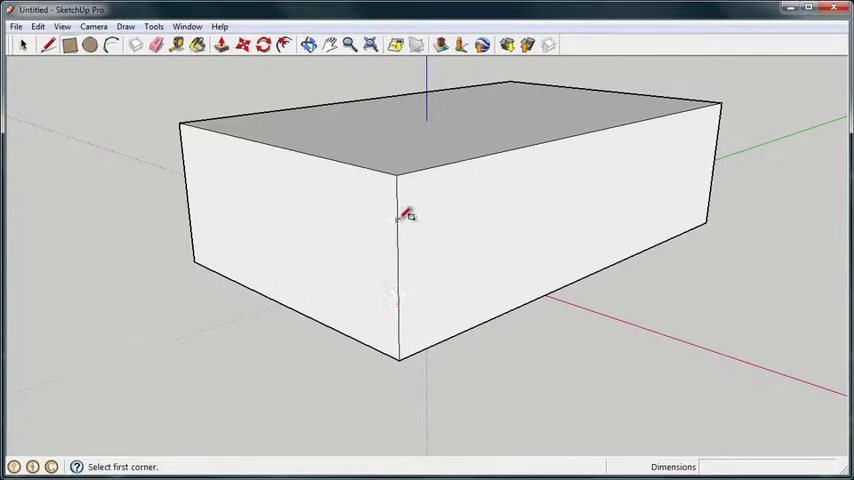
Push a rectangle on the box's face deep inward to hollow out an open room.
click(398, 180)
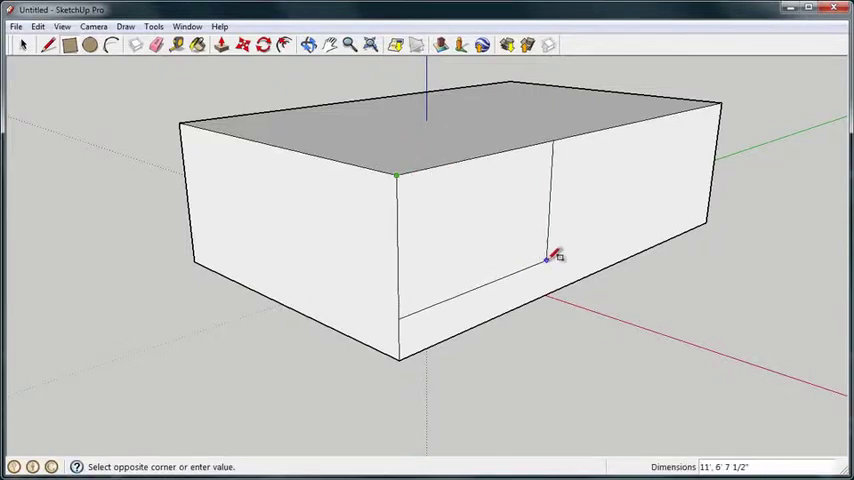
mouse_move(570, 262)
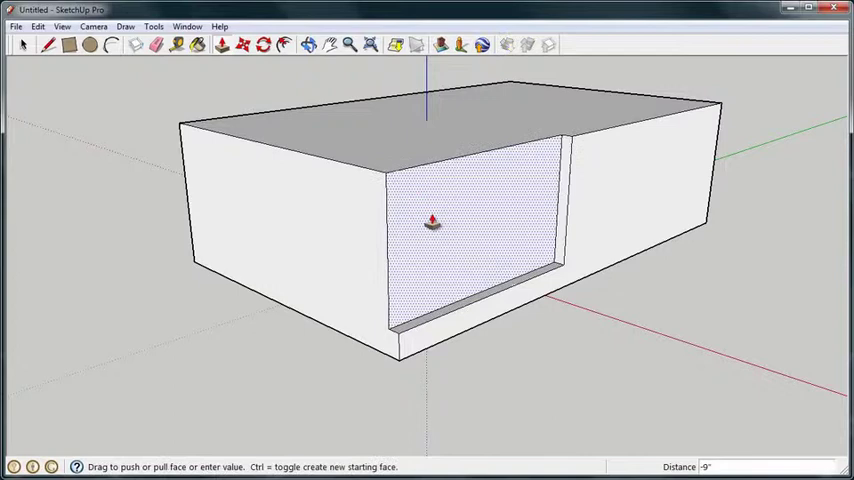
drag(432, 220, 252, 164)
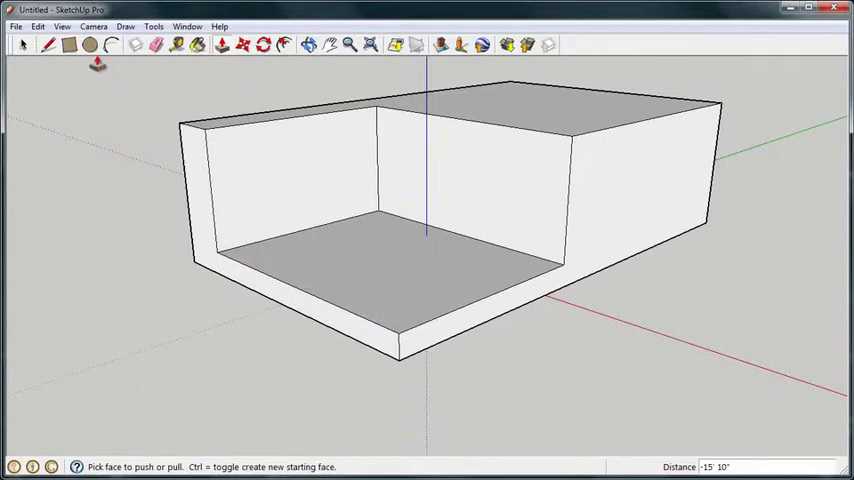
Draw circles on the two inner back walls and push them in as round recesses.
click(88, 44)
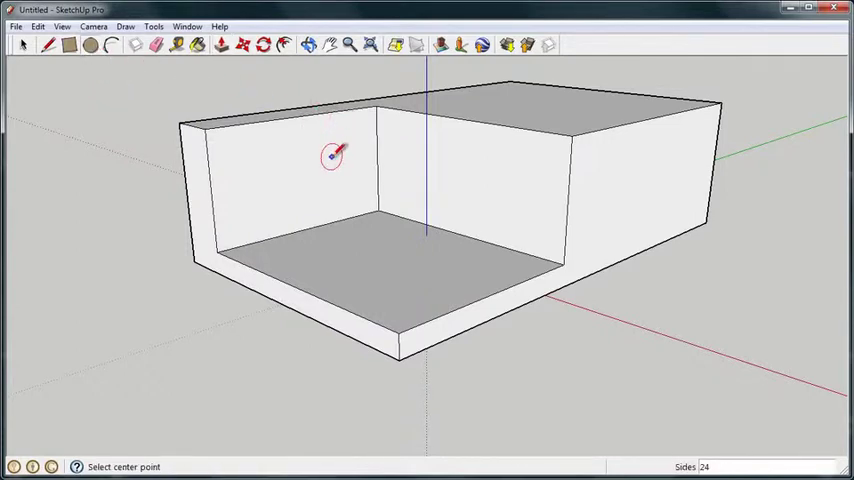
mouse_move(424, 168)
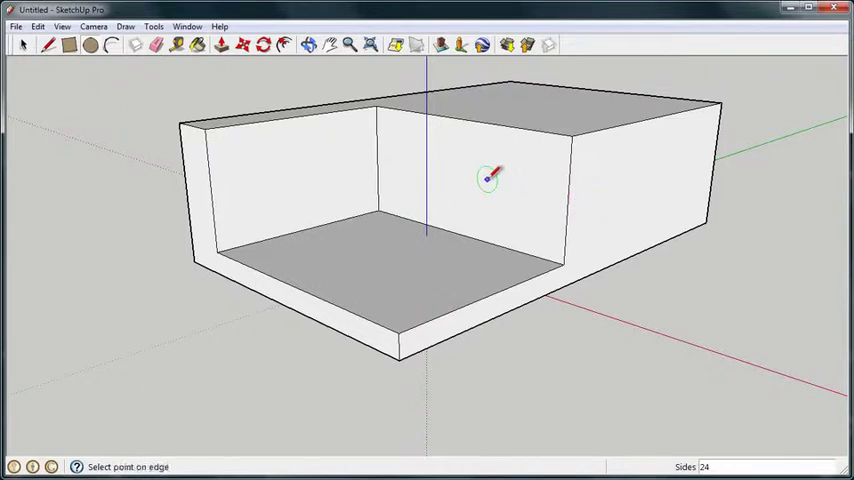
drag(488, 178, 530, 180)
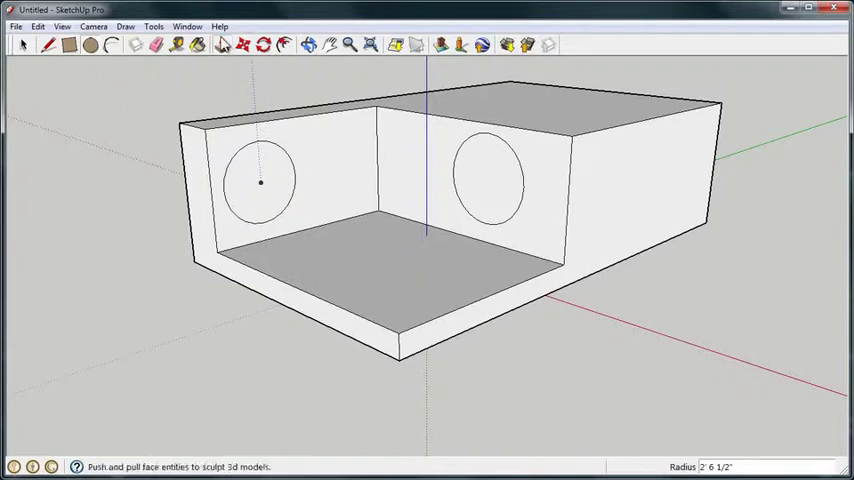
drag(262, 182, 298, 192)
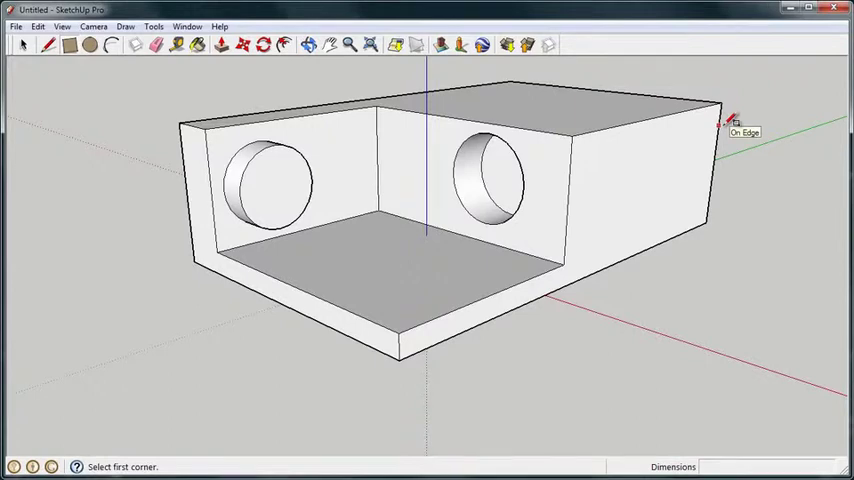
mouse_move(700, 108)
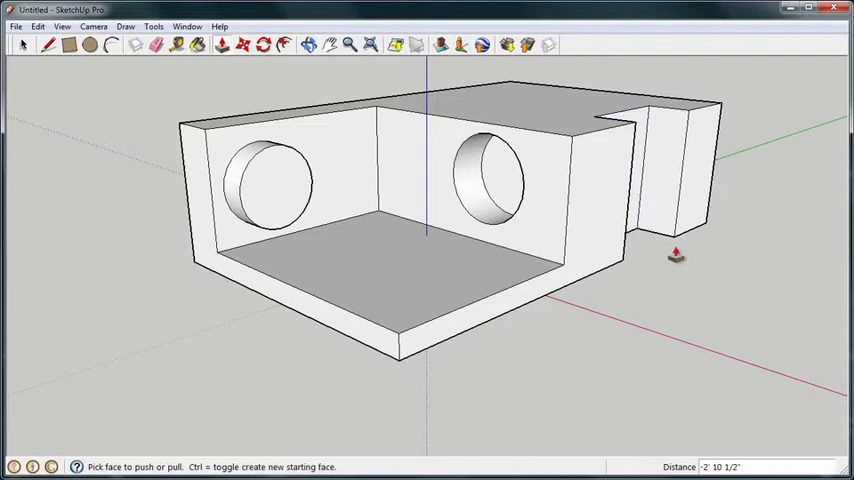
mouse_move(662, 296)
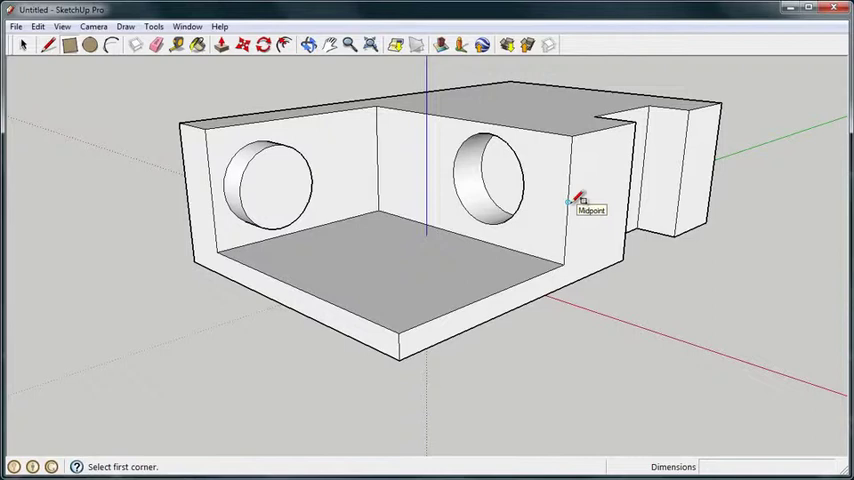
mouse_move(578, 196)
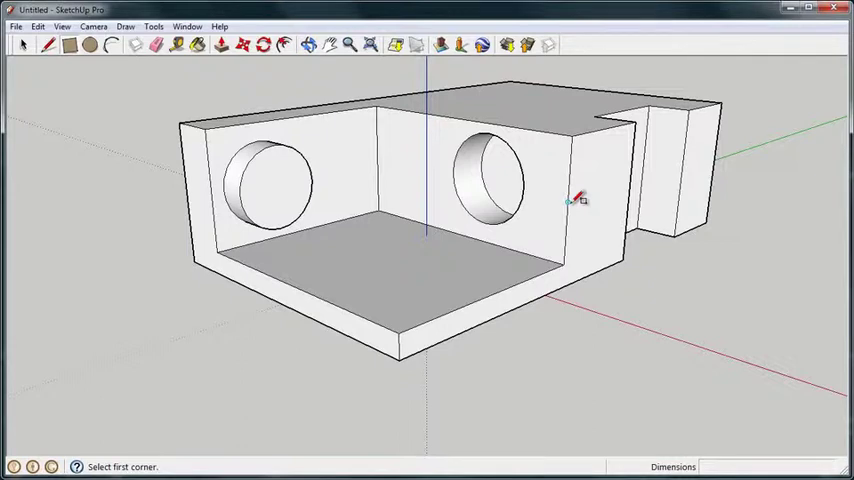
mouse_move(470, 164)
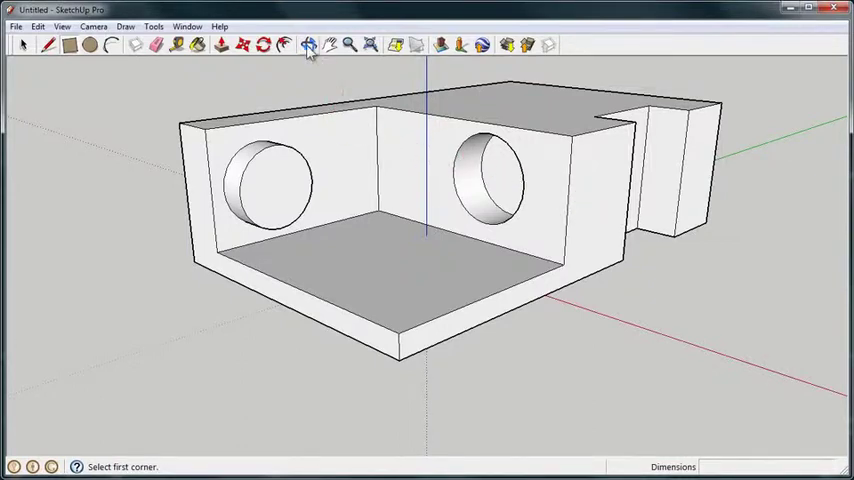
click(310, 44)
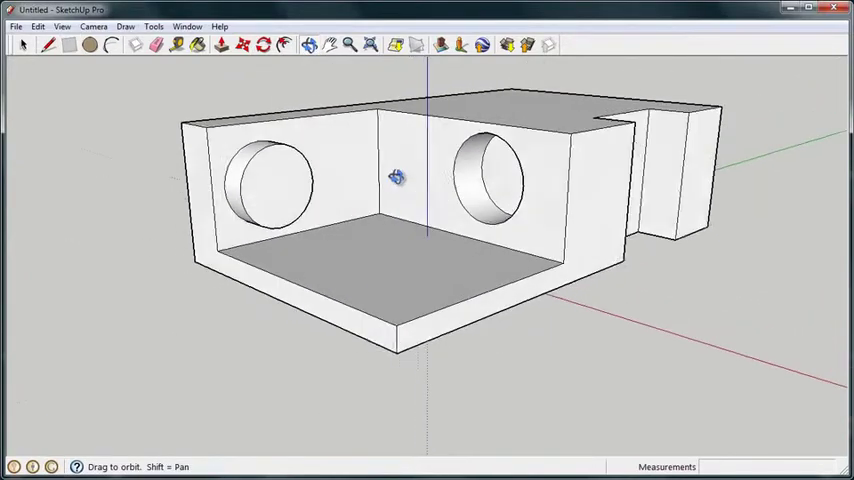
drag(398, 176, 408, 168)
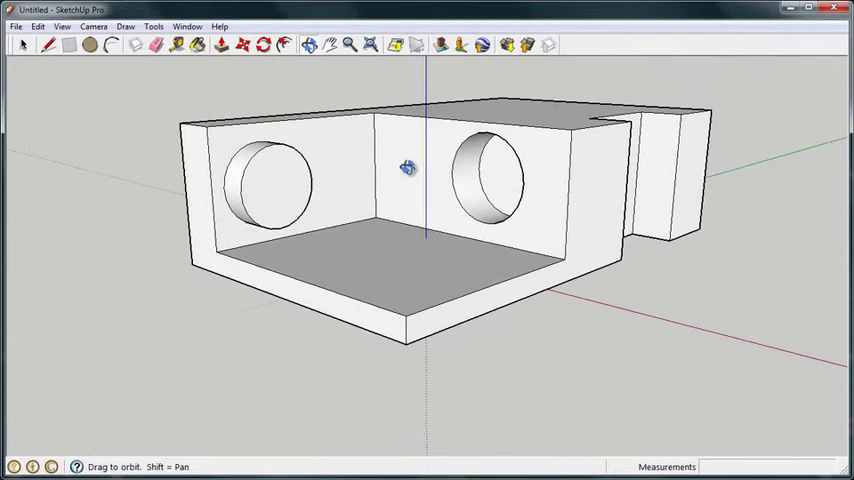
drag(408, 168, 310, 182)
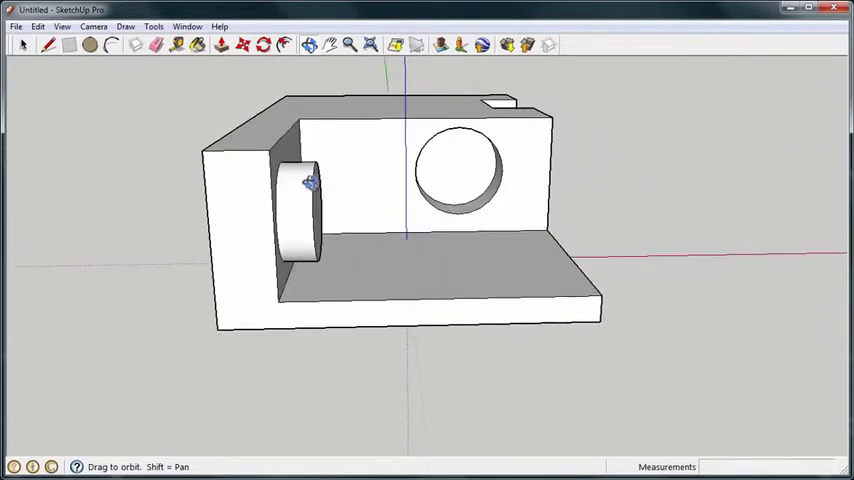
drag(310, 180, 664, 196)
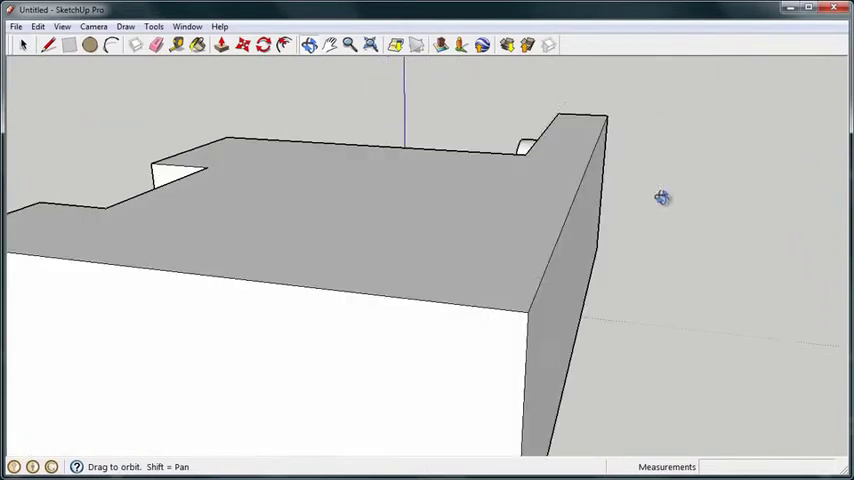
drag(664, 196, 412, 244)
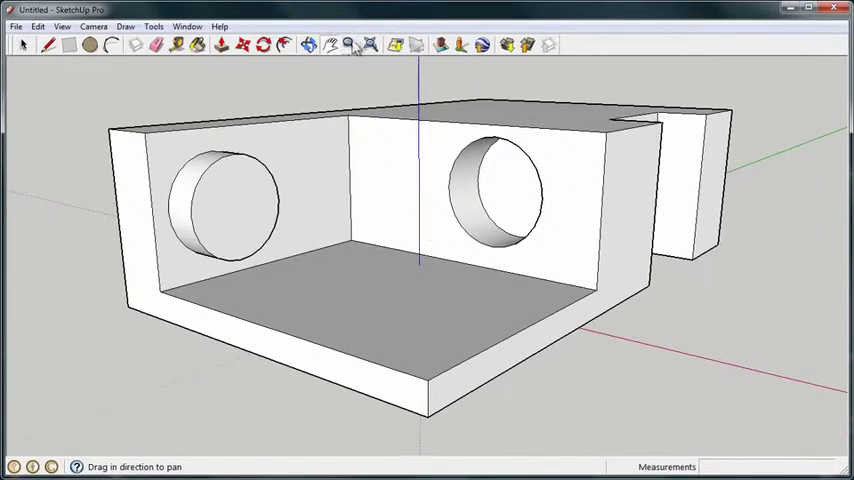
click(348, 44)
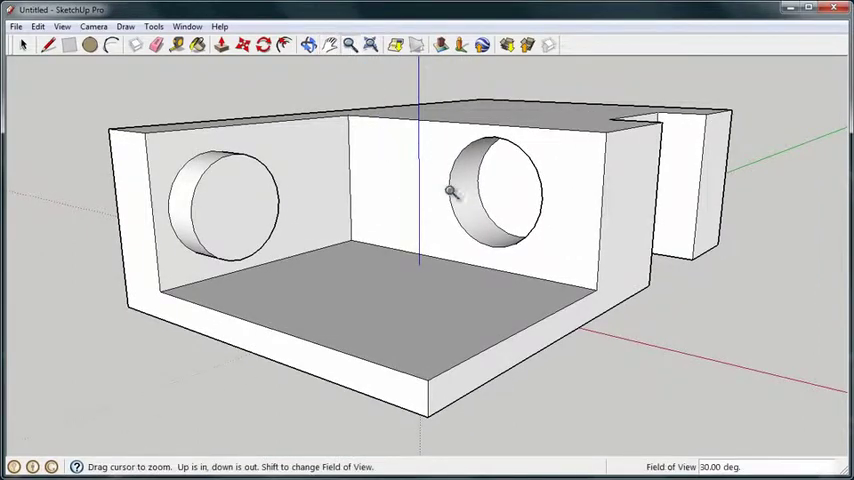
drag(450, 190, 470, 84)
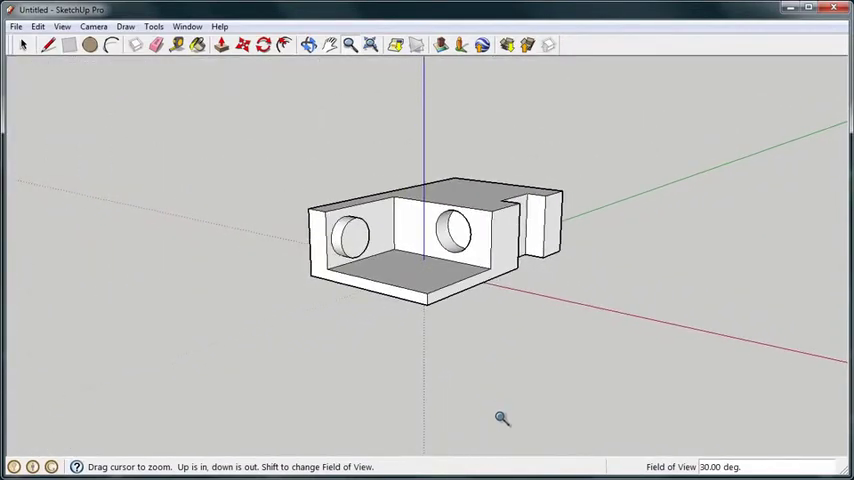
drag(502, 416, 470, 244)
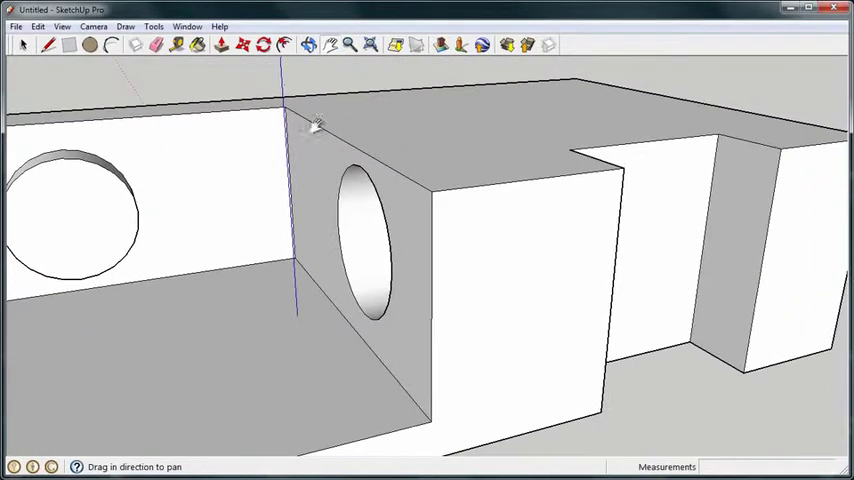
drag(320, 130, 410, 150)
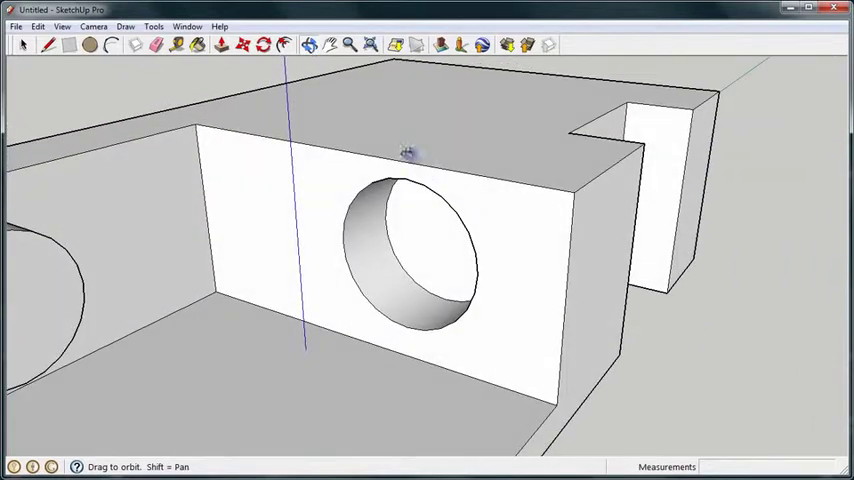
drag(408, 156, 432, 176)
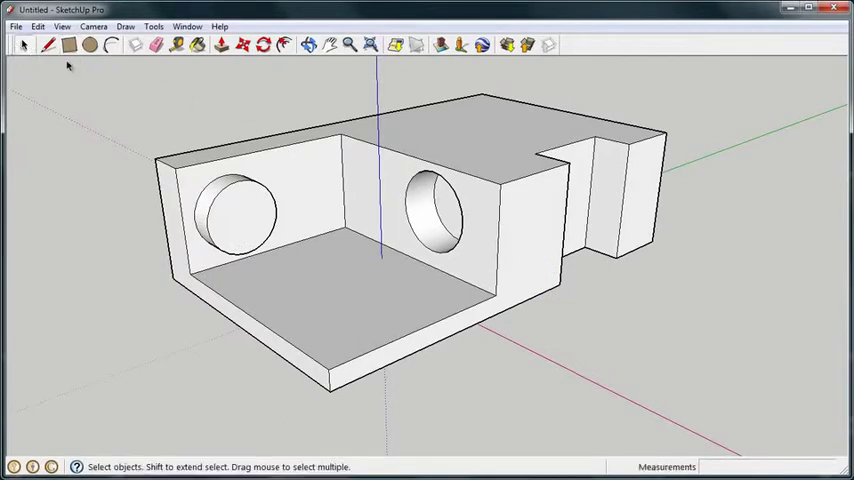
Select the whole hollowed block and delete it, leaving the scene empty.
drag(104, 82, 180, 132)
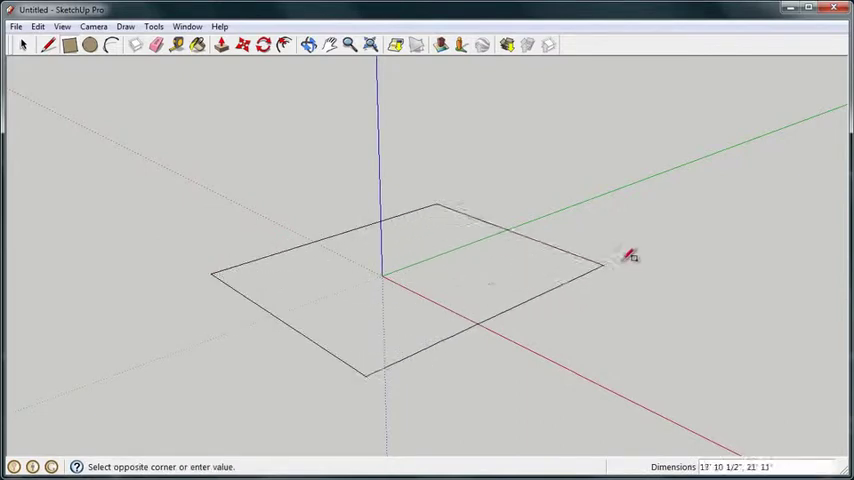
Finish a ground rectangle and pull it up into a box about 11 inches high.
click(220, 44)
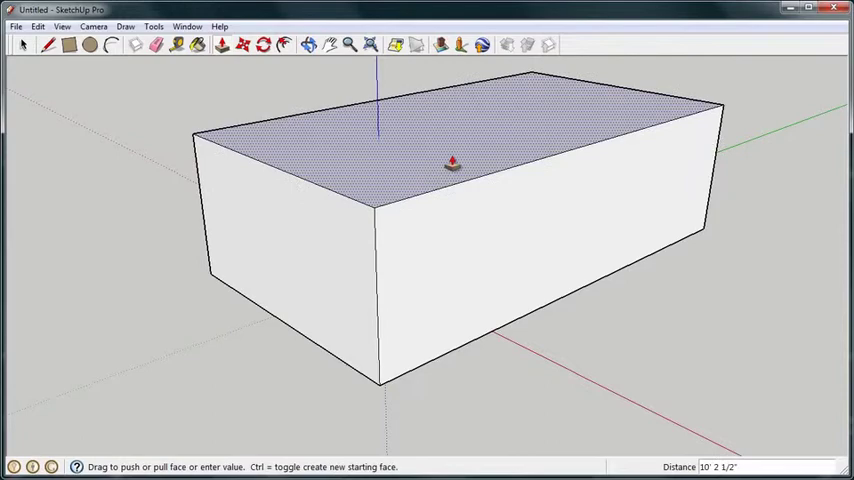
drag(450, 160, 484, 164)
text(11' 3)
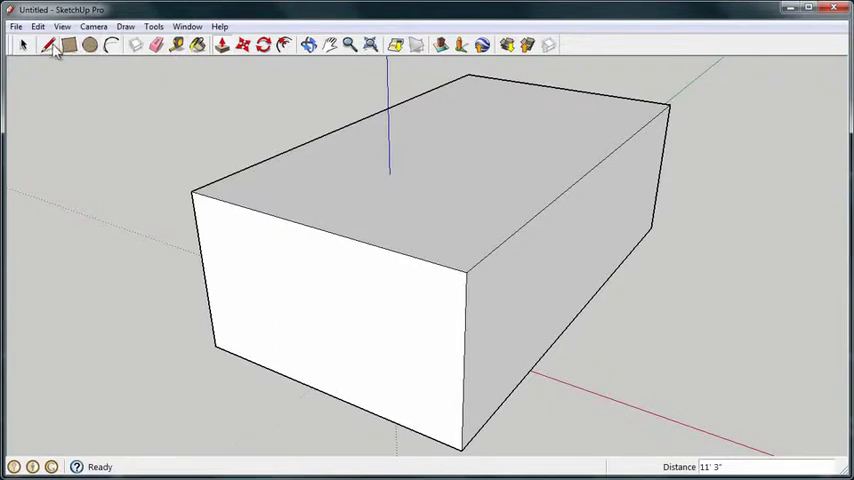
Draw a centre line across the box's top between the edge midpoints and select it.
click(48, 44)
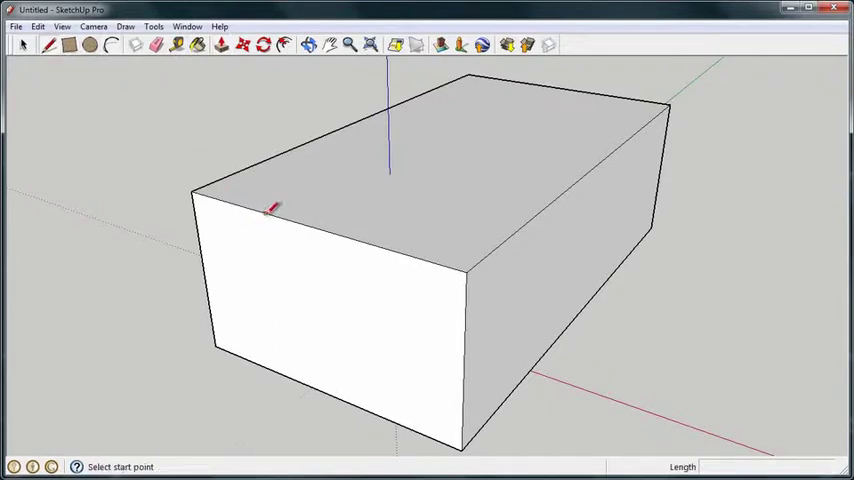
mouse_move(320, 222)
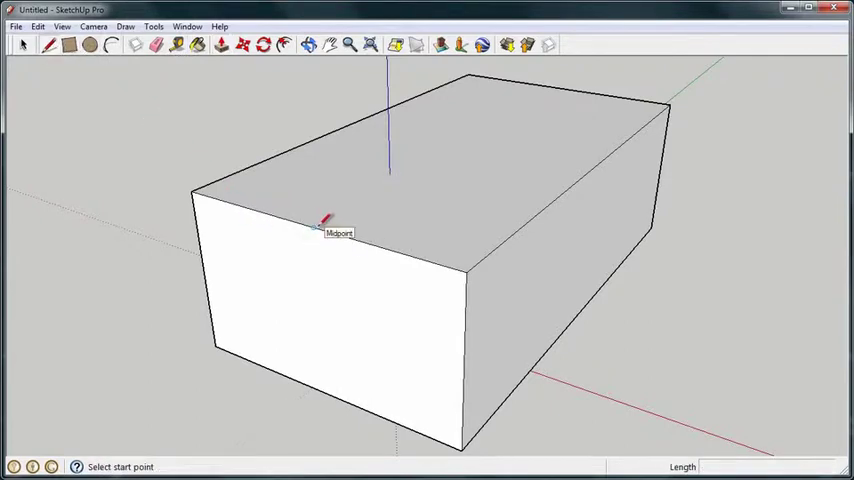
click(318, 228)
text(34')
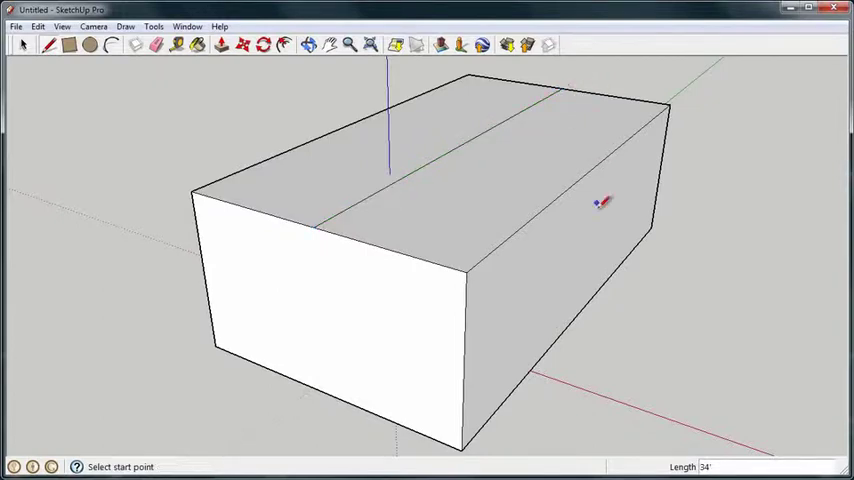
mouse_move(318, 192)
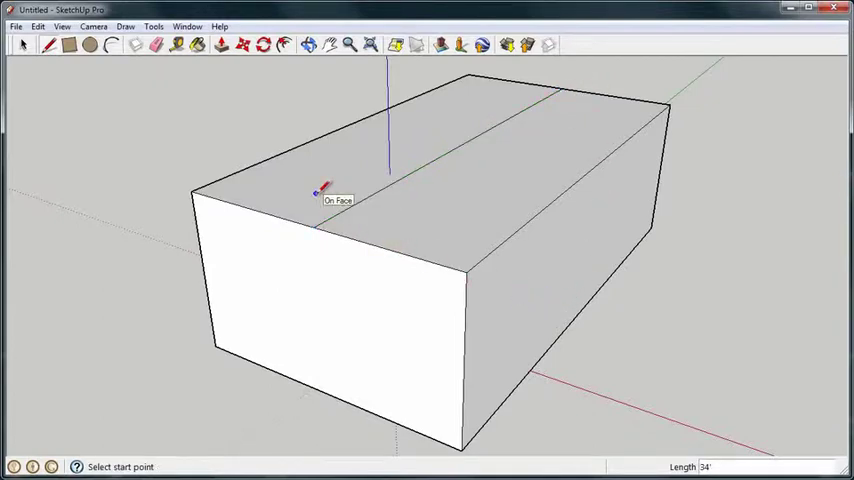
click(22, 44)
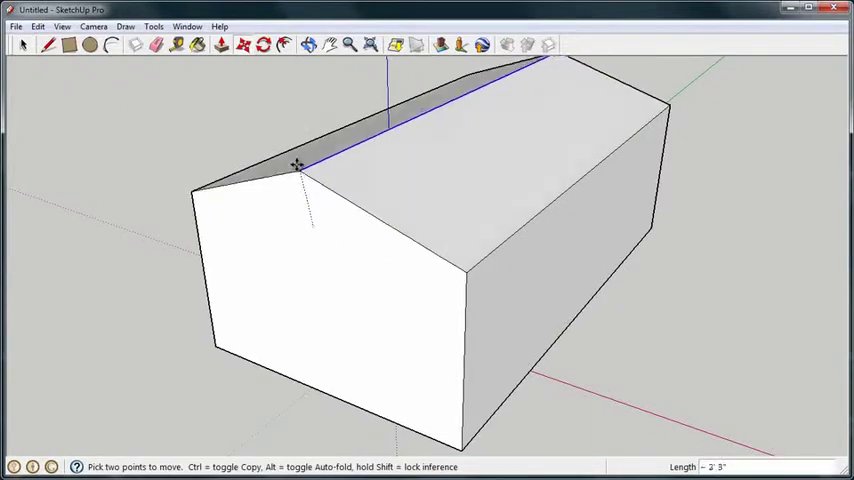
Lift the centre line up the blue axis into a roof ridge and view the gable end.
drag(296, 164, 296, 116)
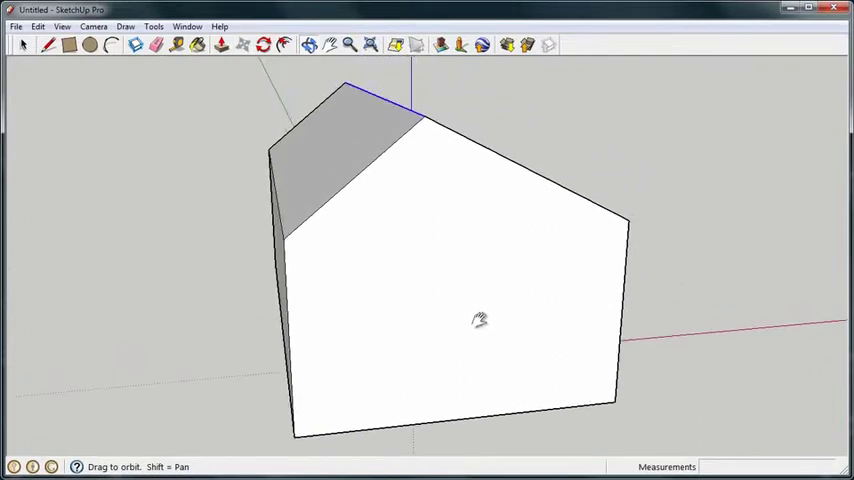
drag(480, 320, 438, 292)
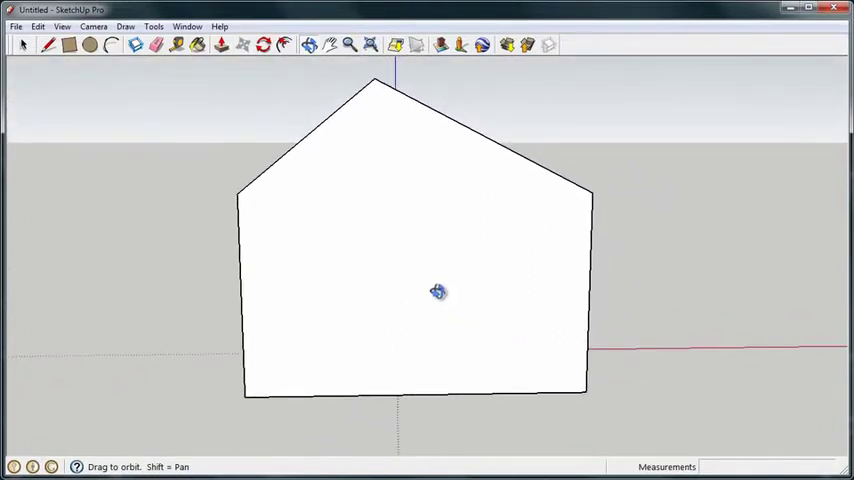
drag(436, 292, 298, 348)
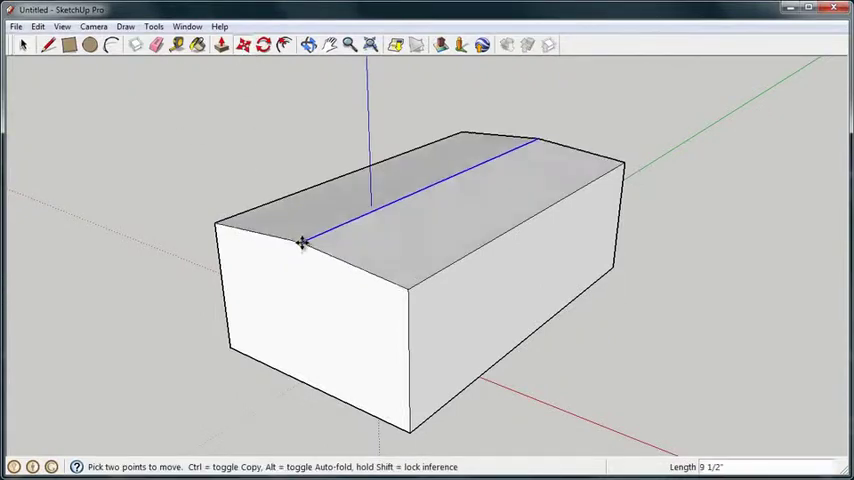
Lift the ridge line 4' along the blue axis to re-form the pitched roof.
drag(304, 242, 308, 204)
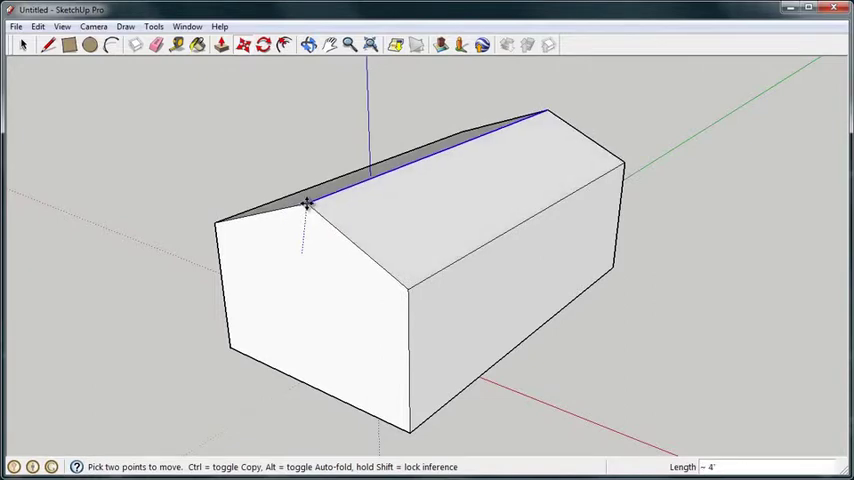
drag(308, 204, 290, 160)
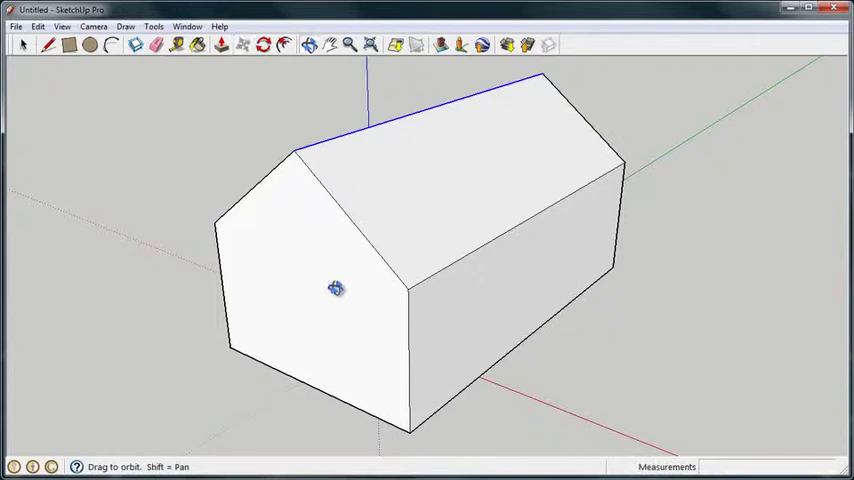
drag(336, 288, 364, 248)
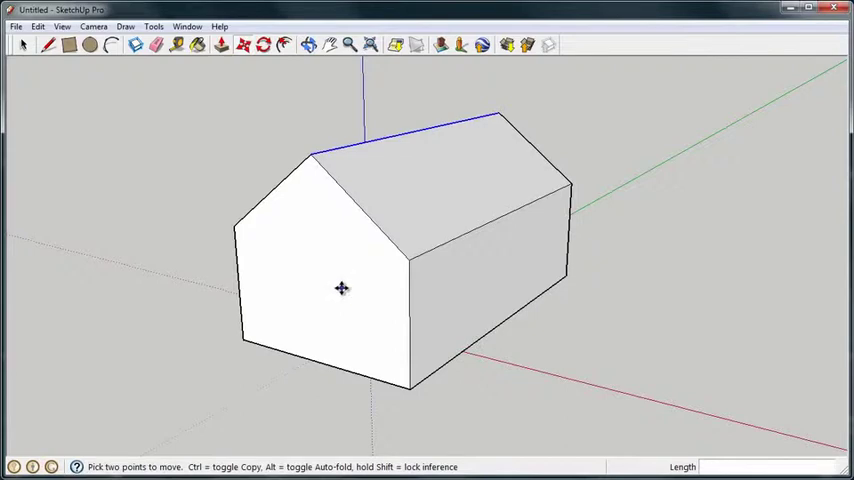
mouse_move(404, 236)
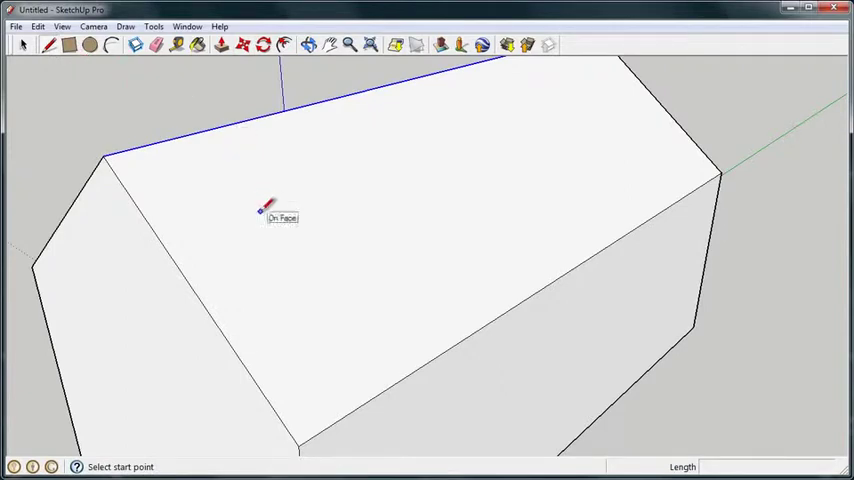
Sketch the first chimney outline lines on the roof slope with the Line tool.
click(260, 212)
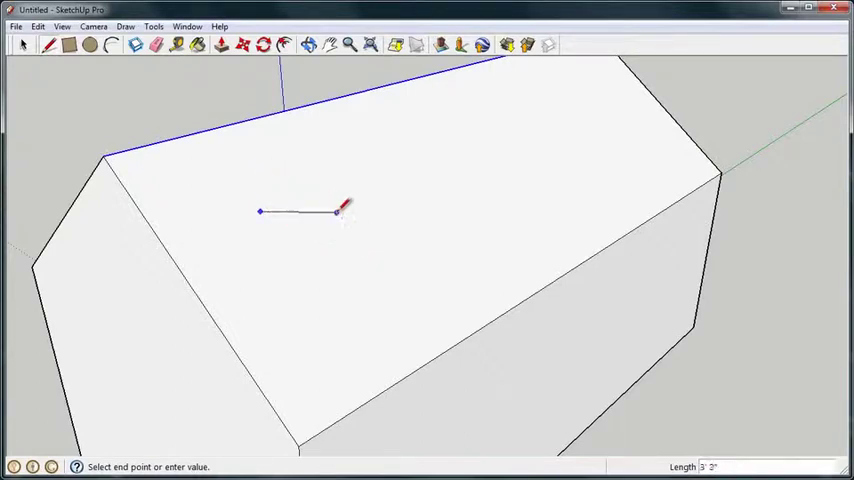
mouse_move(338, 184)
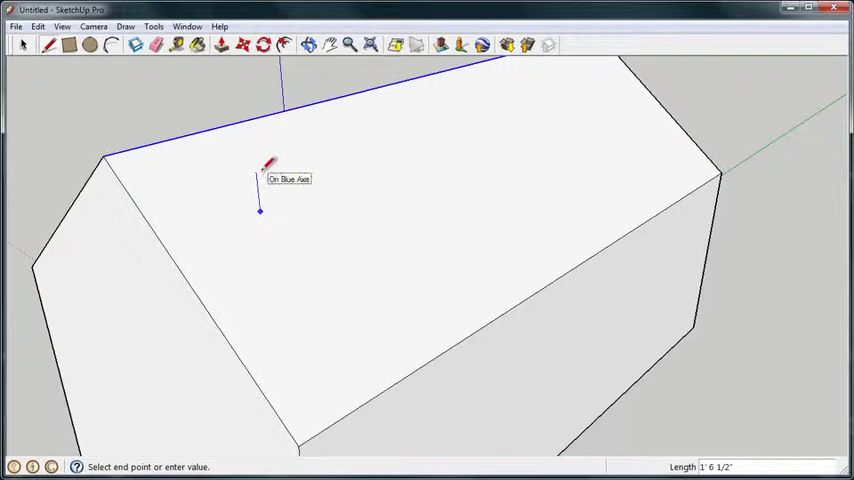
mouse_move(304, 140)
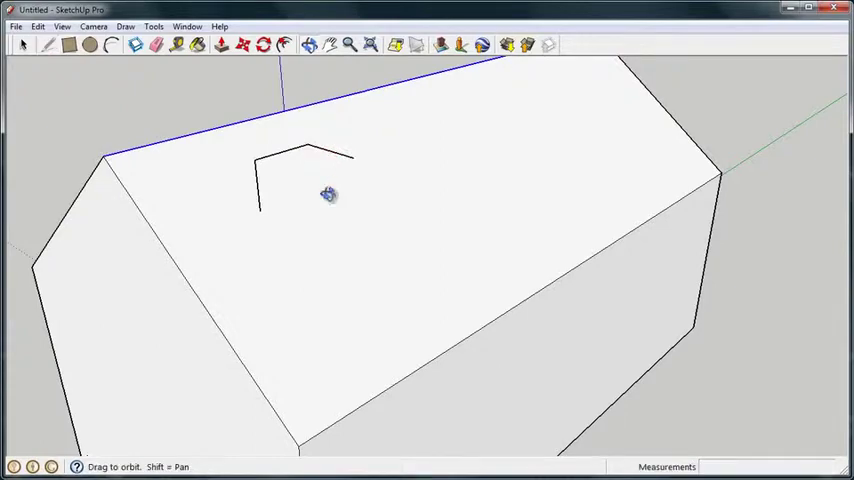
drag(330, 196, 524, 128)
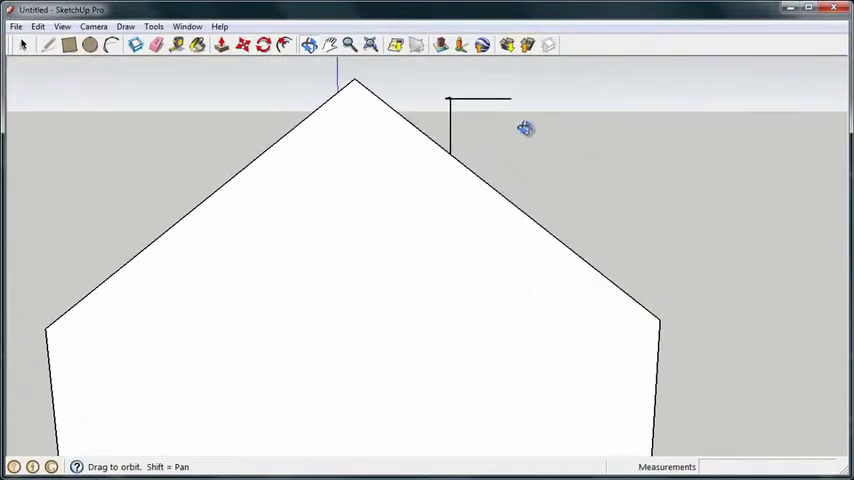
drag(524, 128, 384, 180)
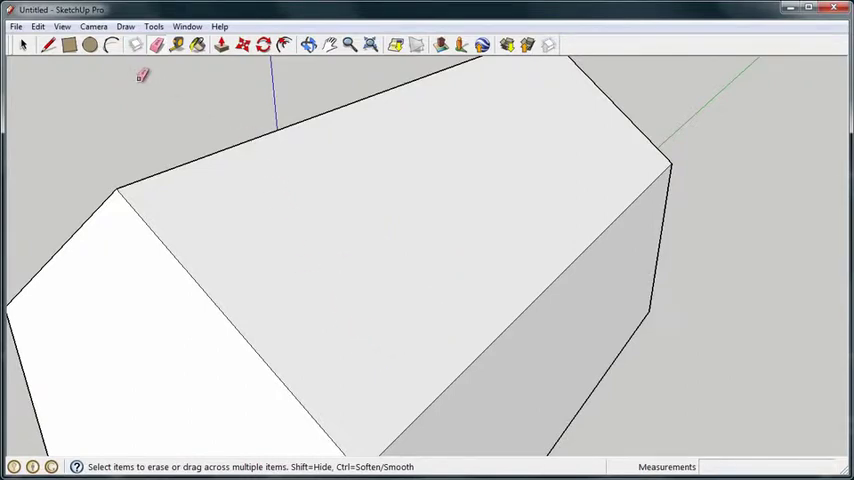
Erase the stray chimney lines and start two vertical edges from the roof's lower edge.
click(48, 44)
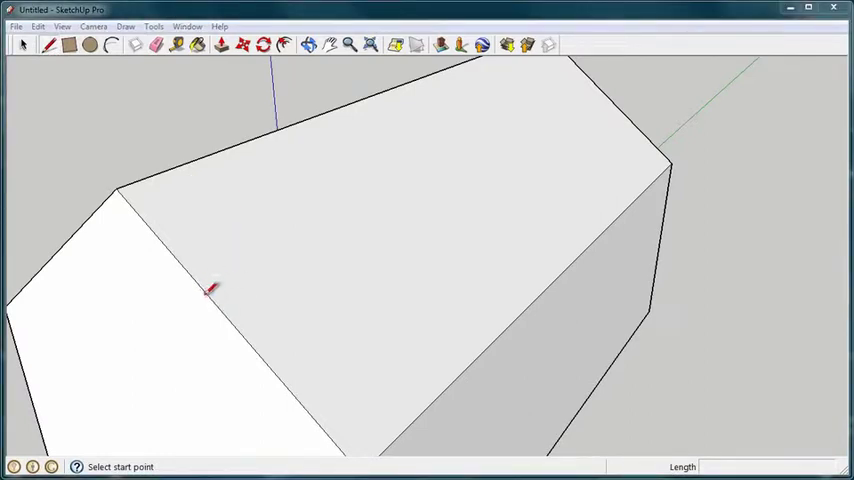
mouse_move(236, 328)
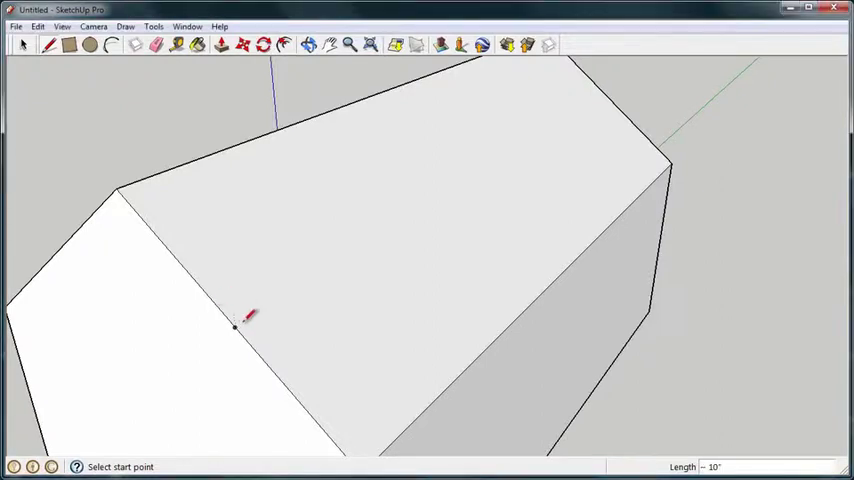
click(234, 328)
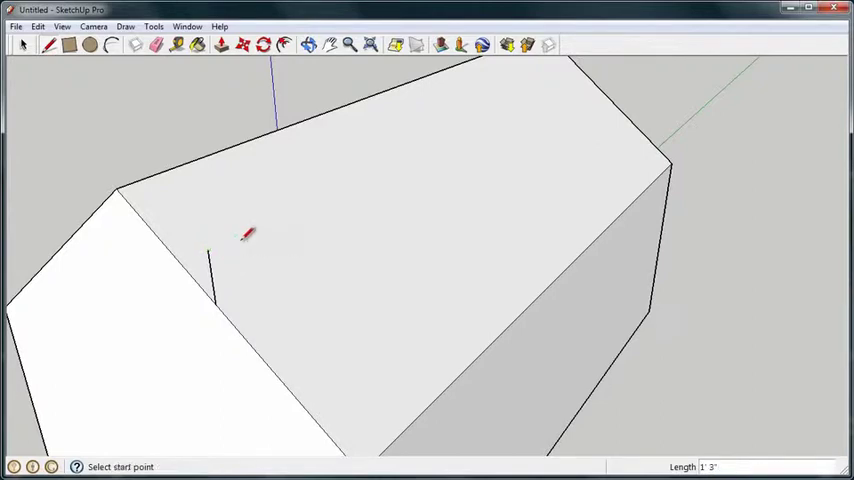
mouse_move(298, 372)
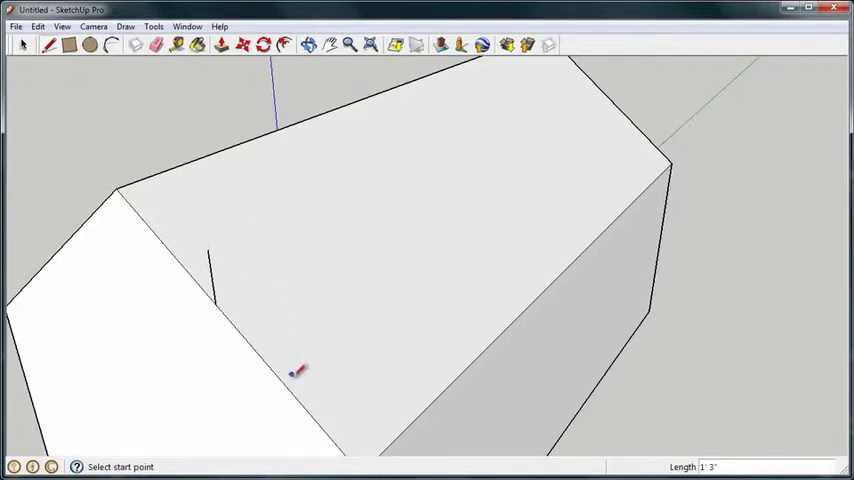
mouse_move(290, 380)
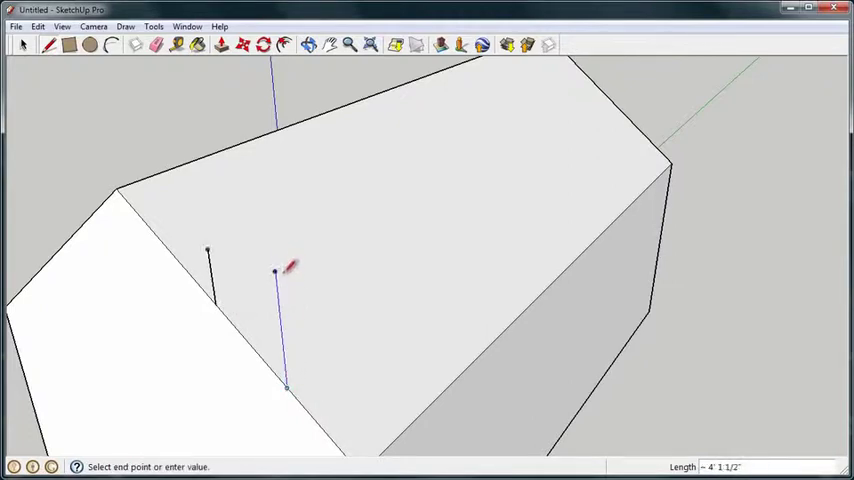
mouse_move(278, 272)
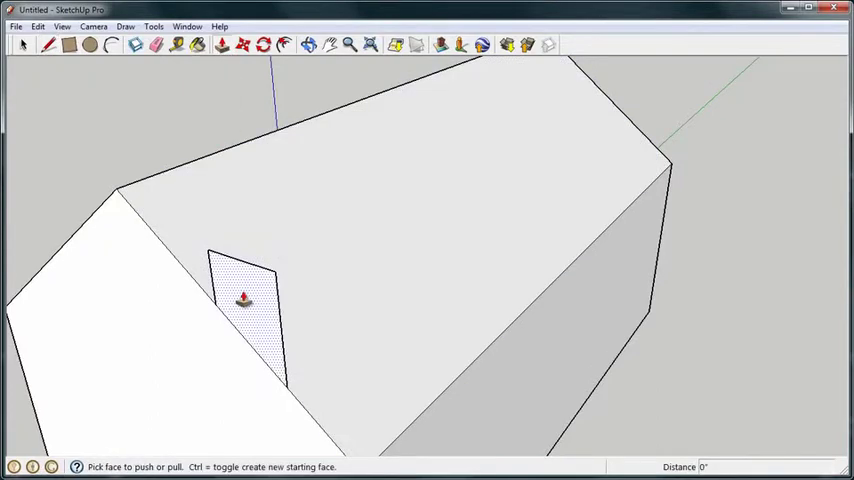
Push/Pull the small roof rectangle upward into a chimney block.
drag(242, 300, 430, 228)
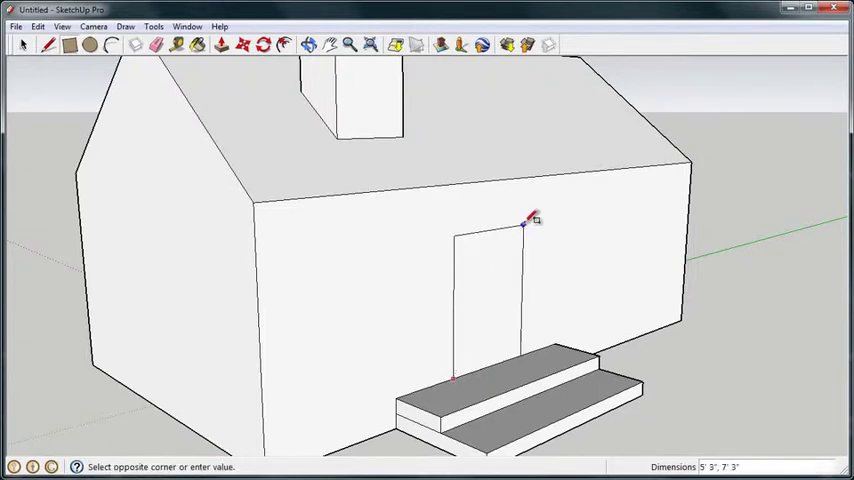
Draw the window rectangle beside the door and recess it 2" into the front wall.
drag(522, 224, 618, 288)
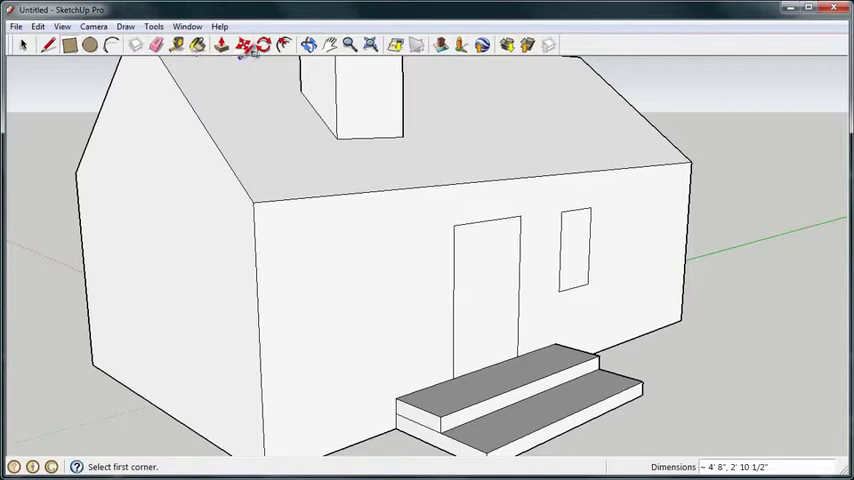
click(222, 44)
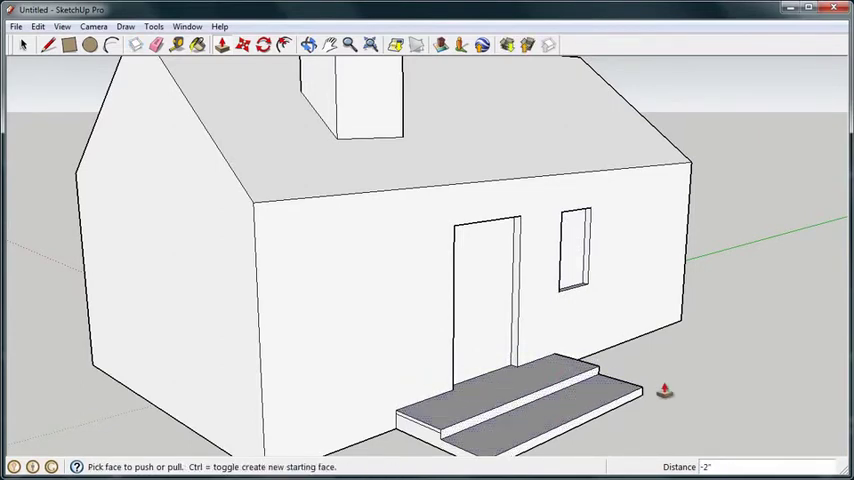
click(328, 44)
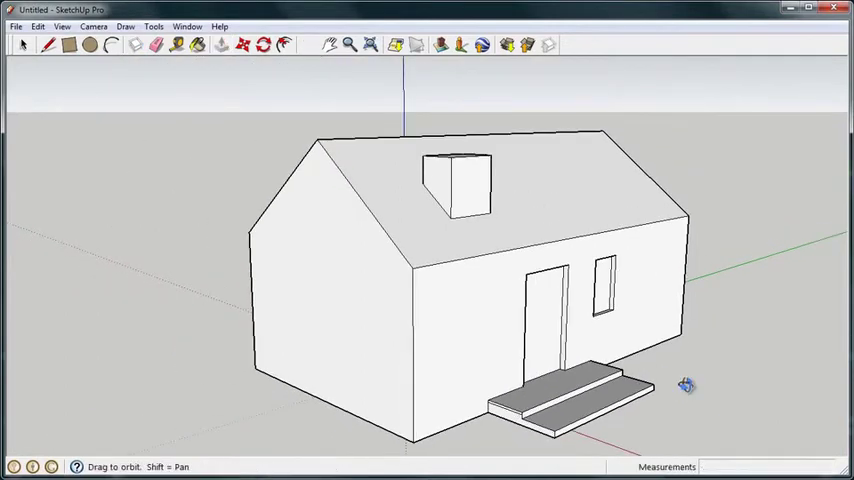
drag(684, 384, 560, 312)
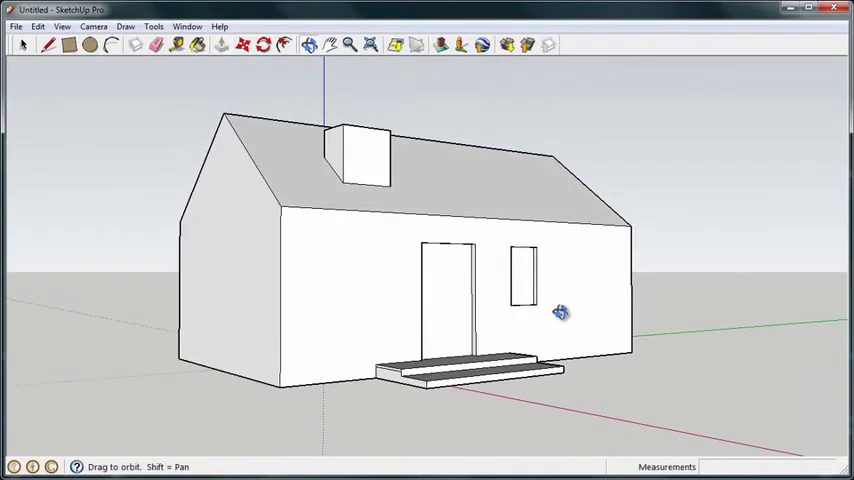